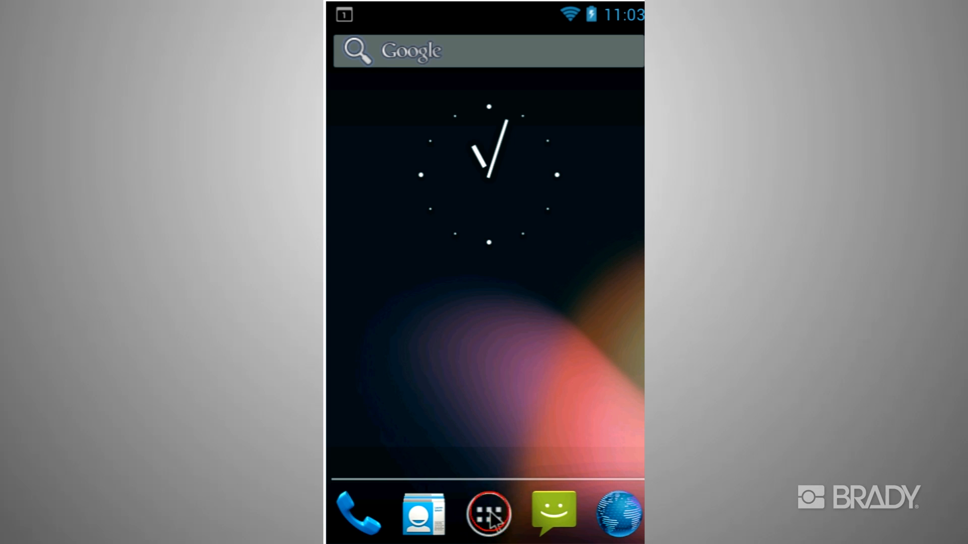
- Launch Brady Print Partner from the Android app drawer
click(489, 513)
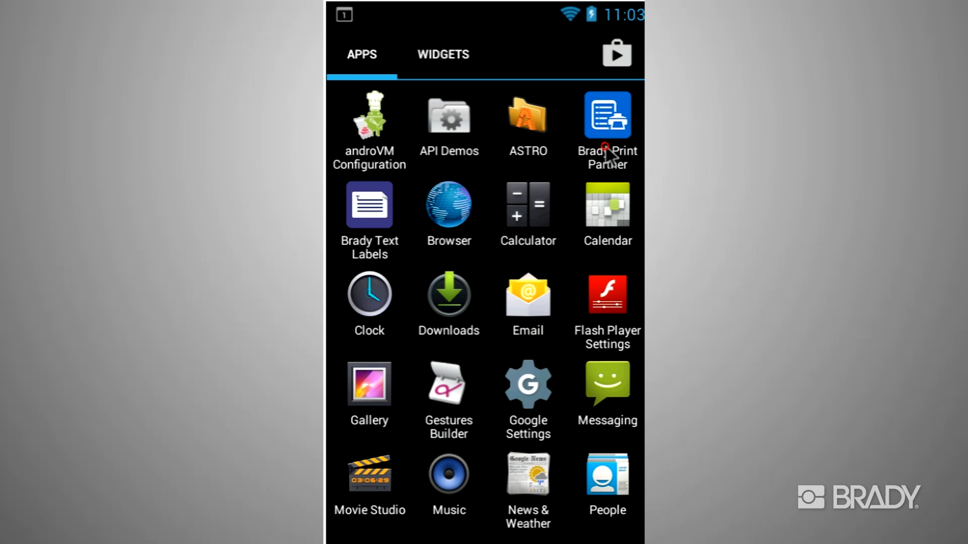
click(606, 117)
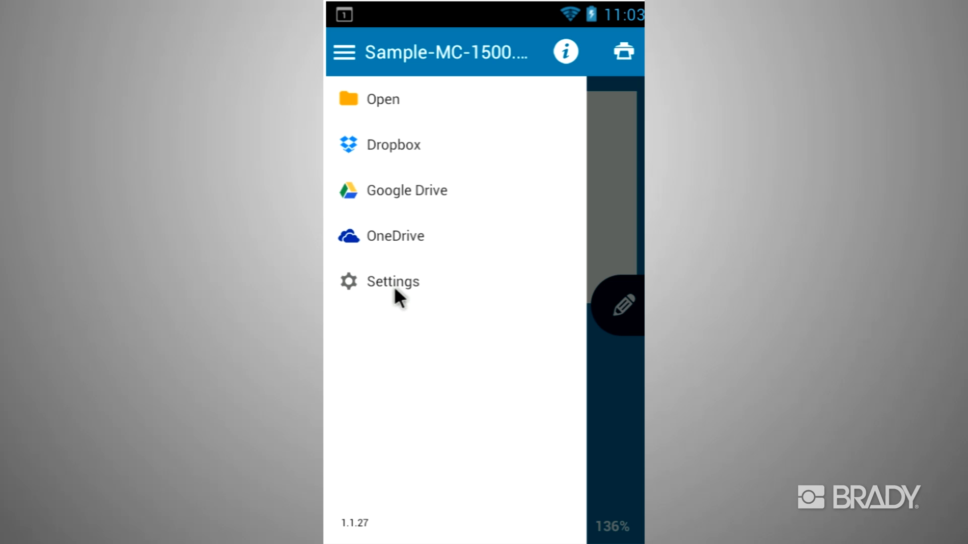
mouse_move(398, 121)
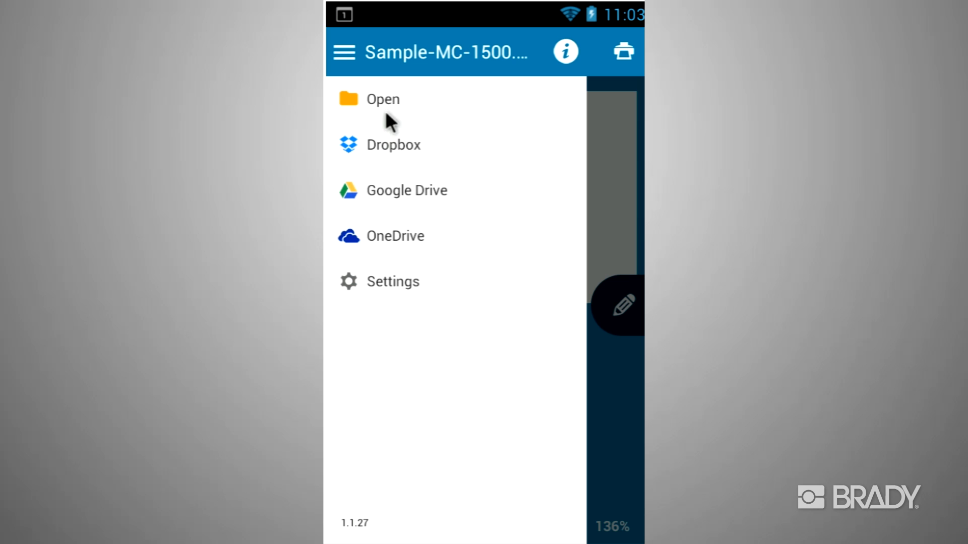
- Open the Sample-MC-1500.l6t template from the Select Template list
click(382, 99)
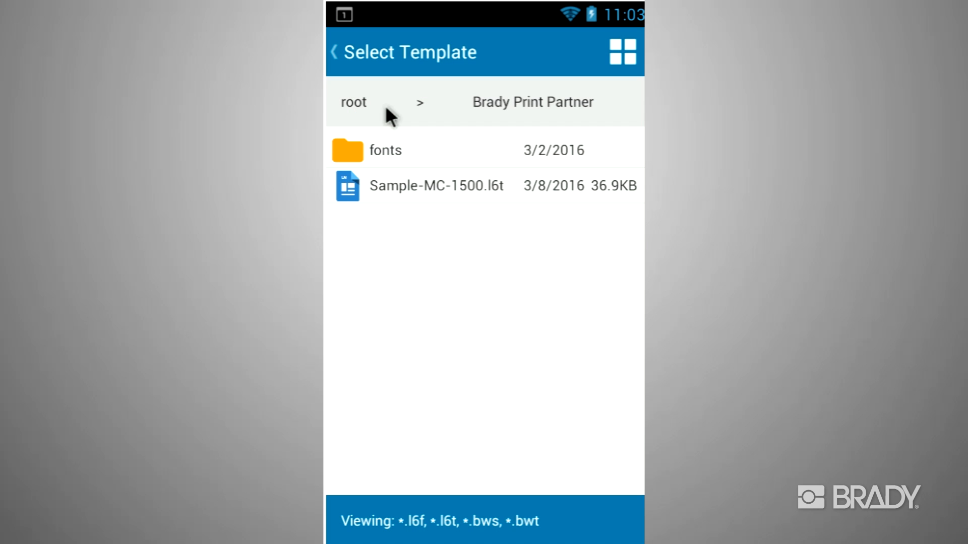
click(436, 186)
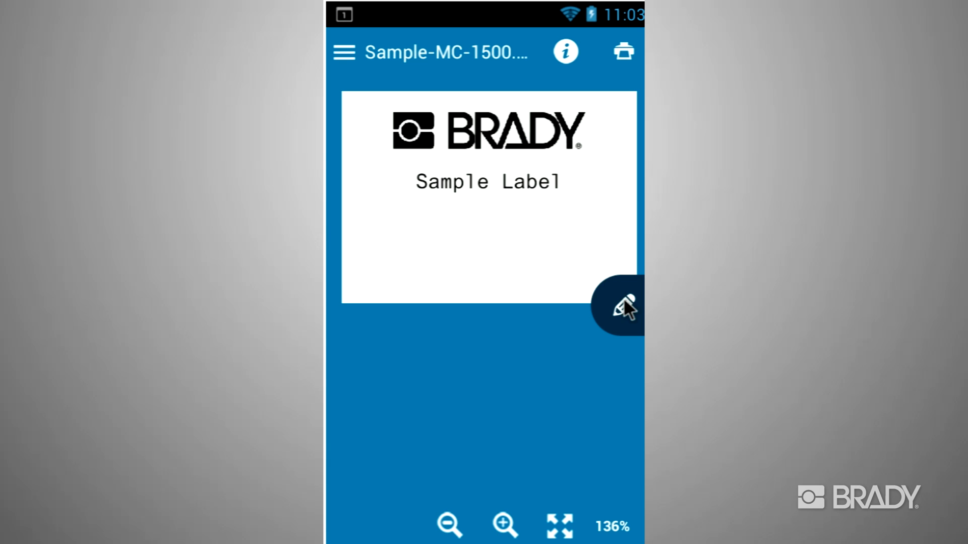
- Replace field 1's text 'Sample Label' with 'My Text' and confirm
click(623, 307)
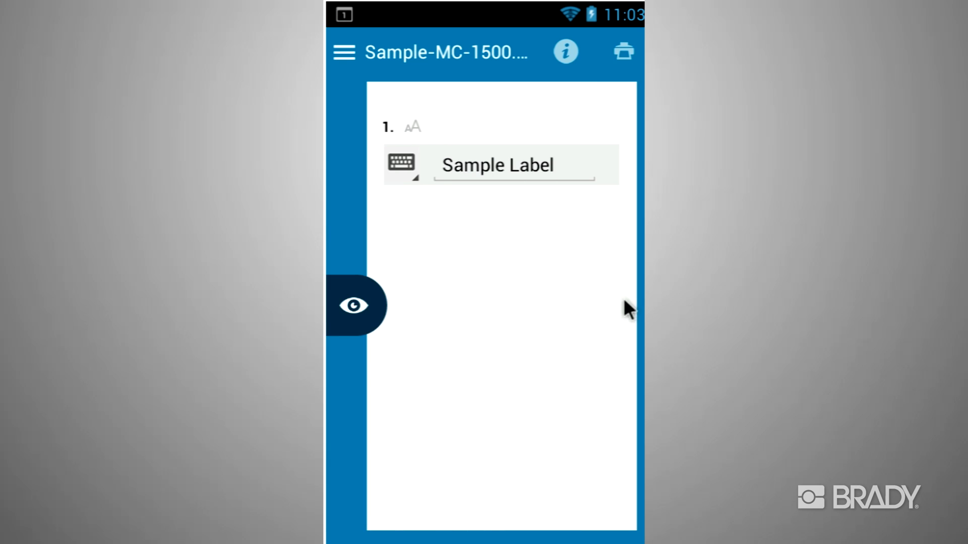
click(535, 165)
text(My)
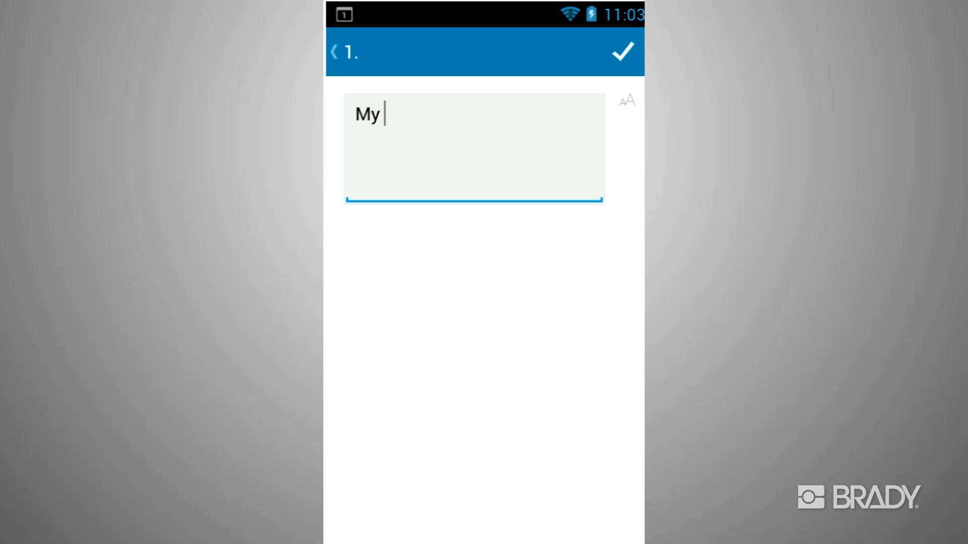
text(Text)
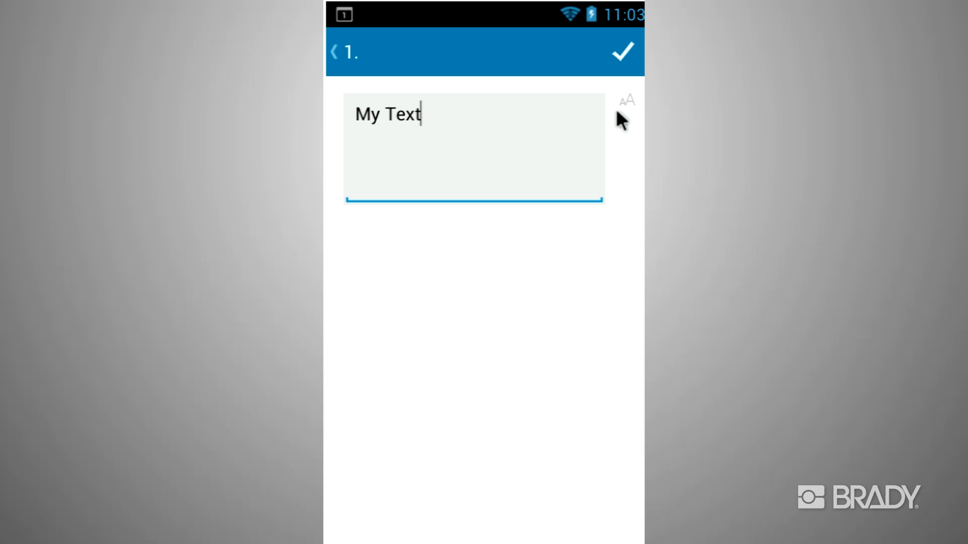
click(622, 52)
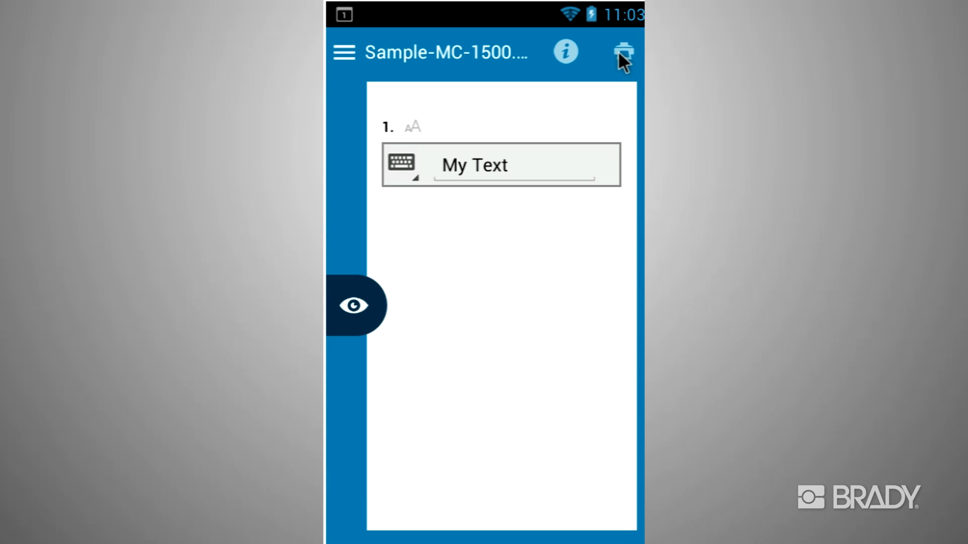
click(354, 305)
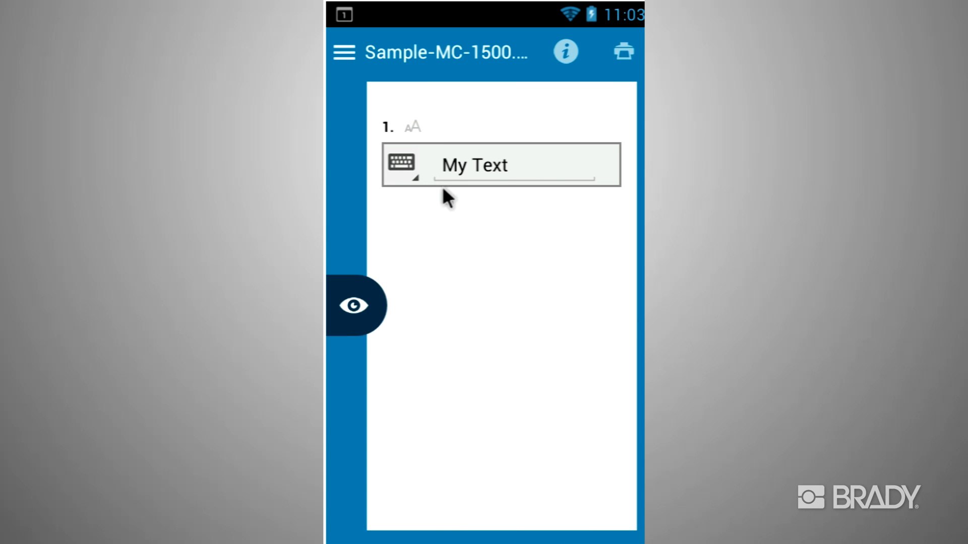
- Set field 1 to a sequence ending at 10 with prefix 'A-' and suffix '-B'
click(402, 164)
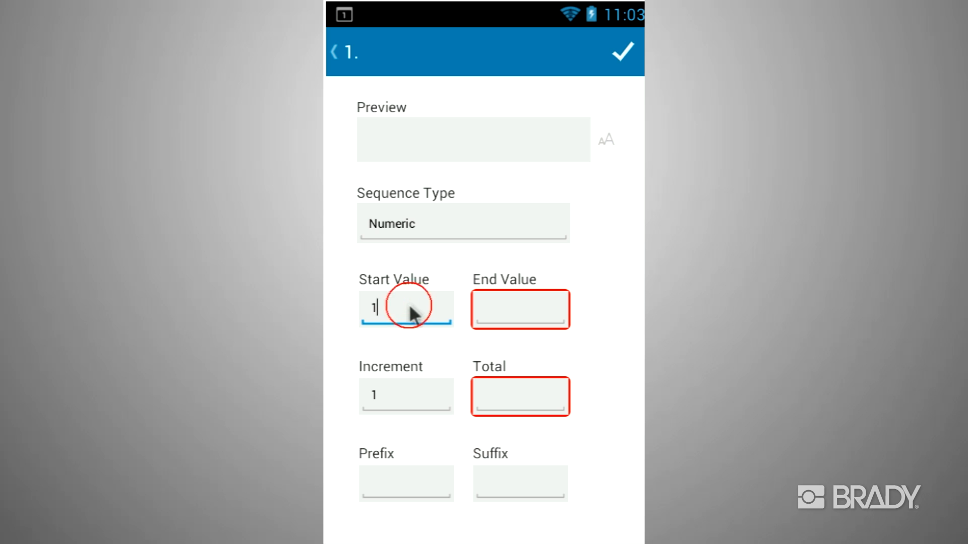
text(10)
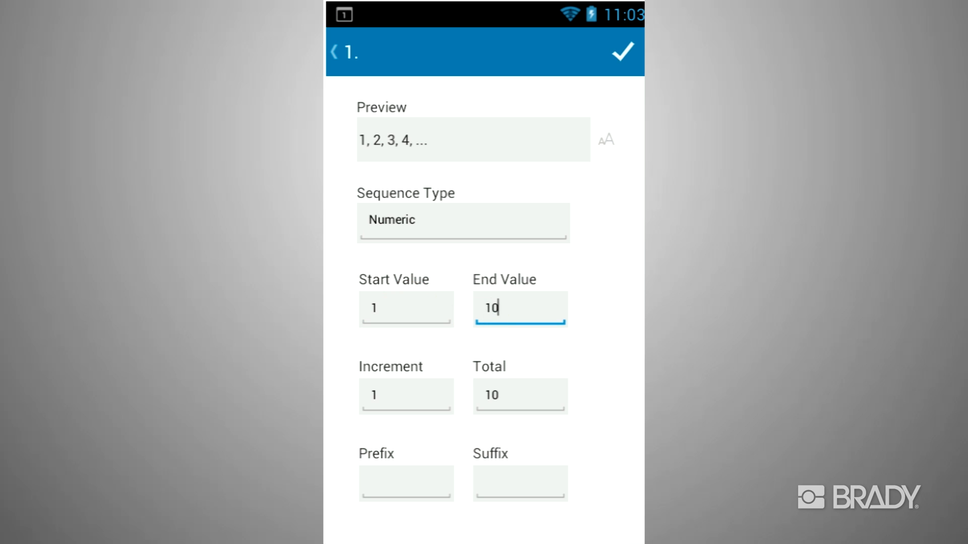
click(405, 483)
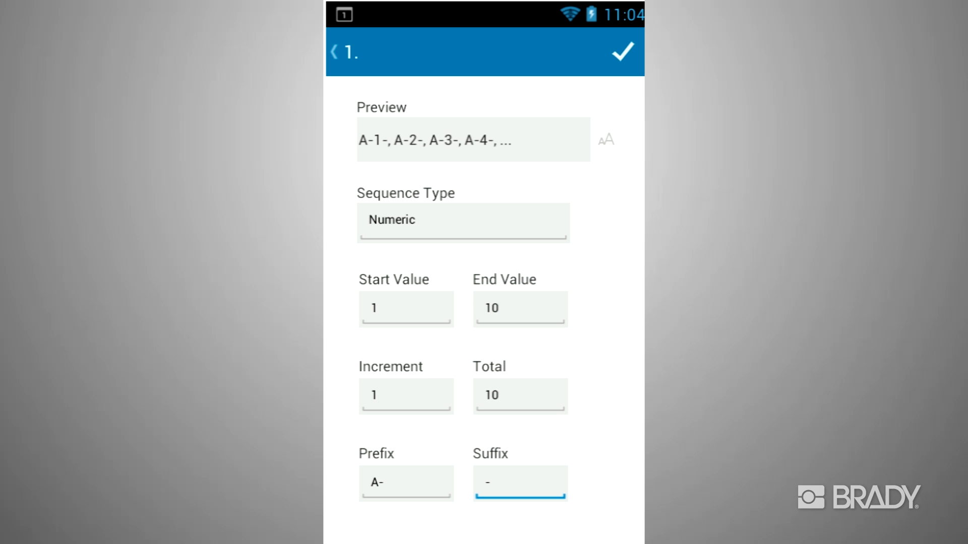
text(B)
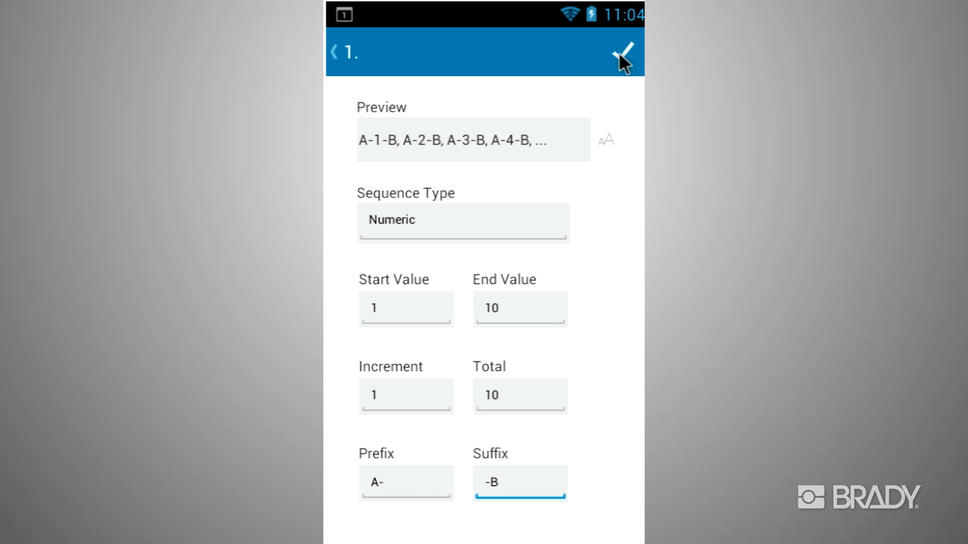
click(625, 52)
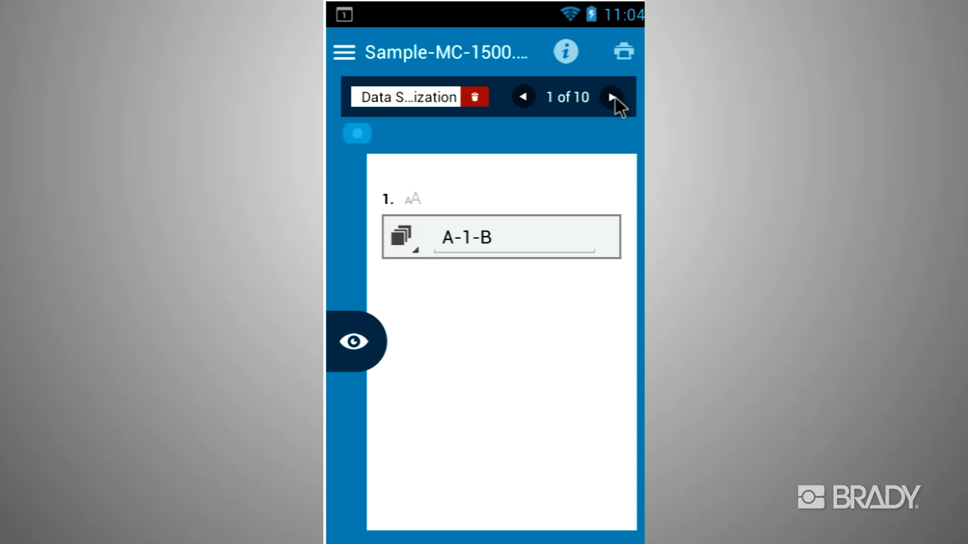
- Step through the 10 sequence labels, return to A-1-B, and preview it
click(612, 97)
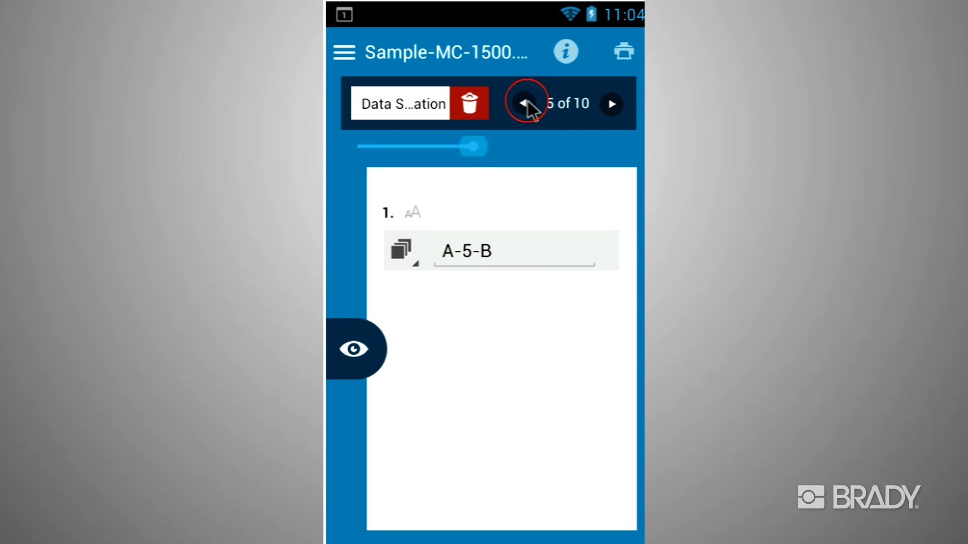
click(522, 104)
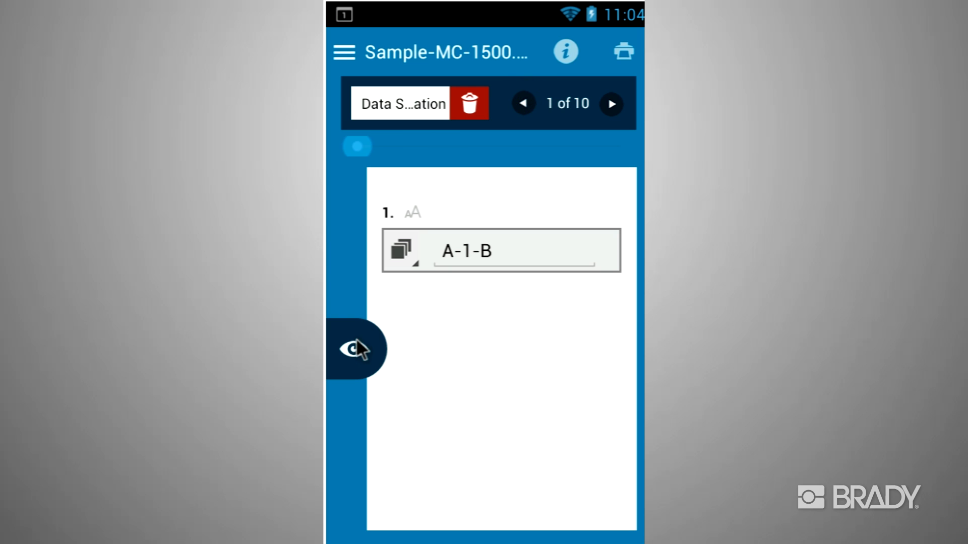
click(356, 349)
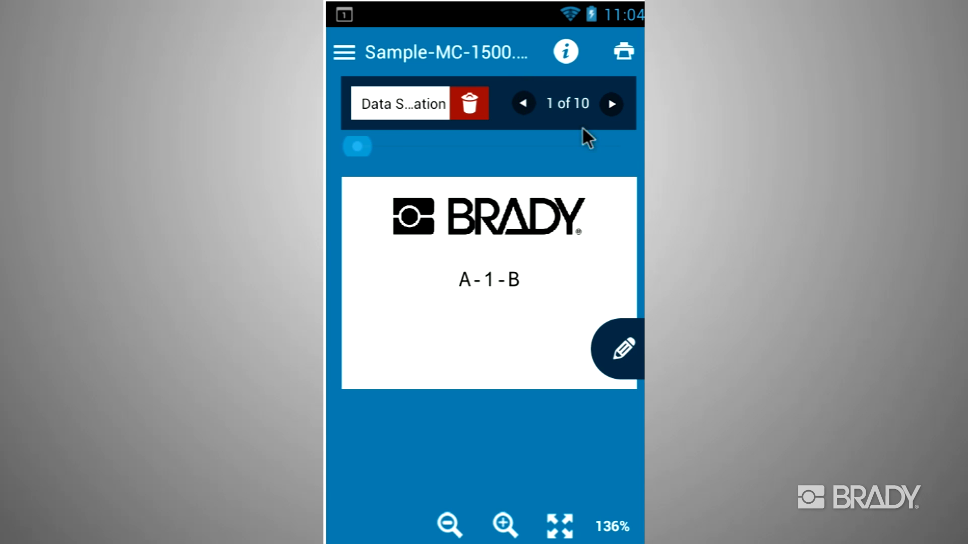
mouse_move(624, 58)
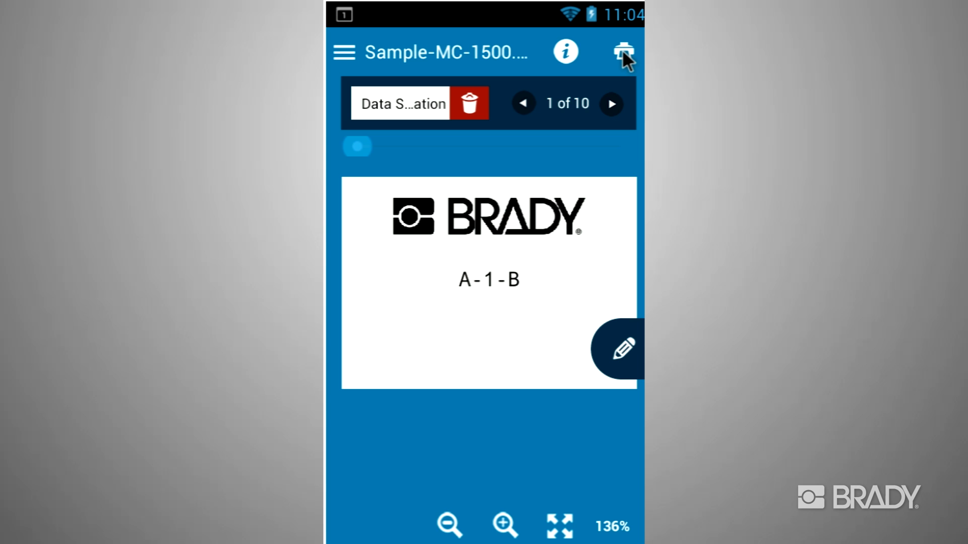